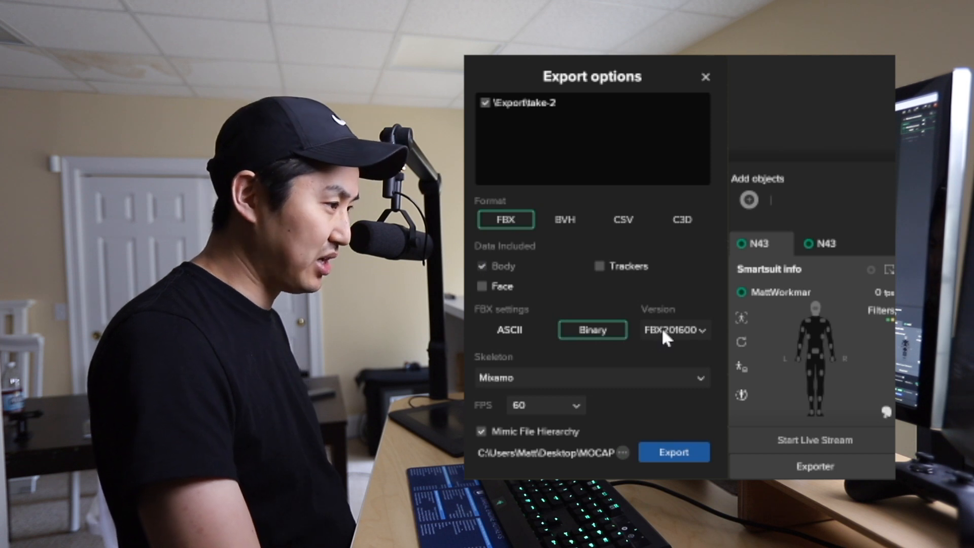
mouse_move(547, 388)
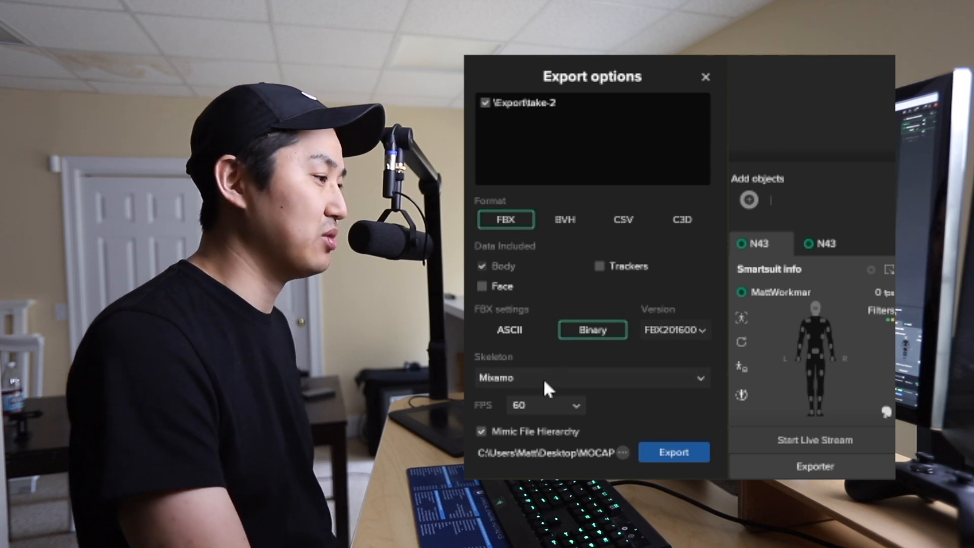